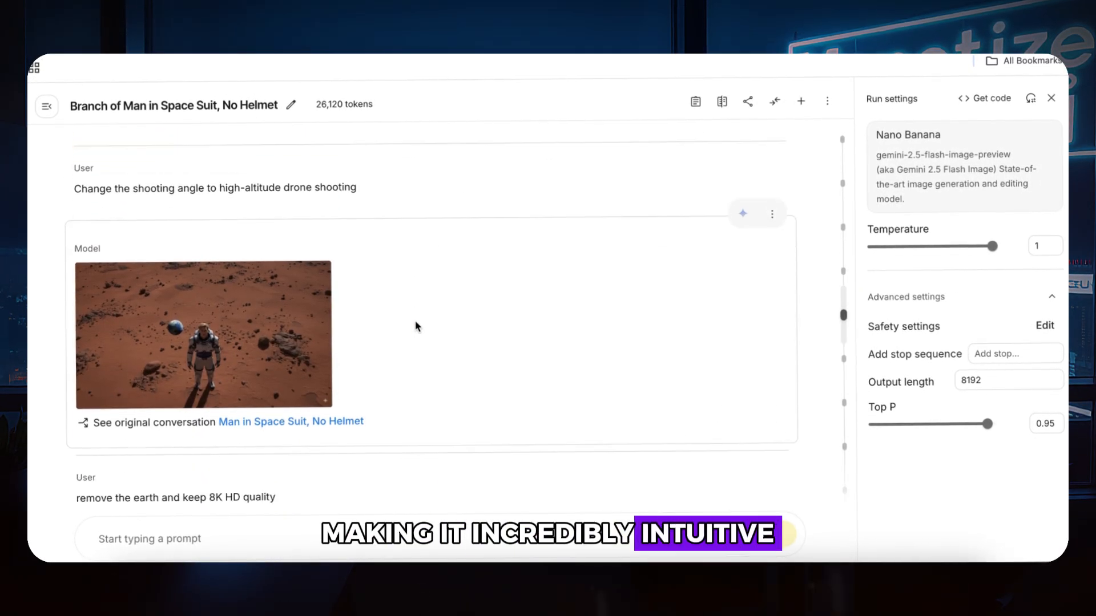
Switch Gemini to Create images mode from the Tools list.
scroll(down, 3)
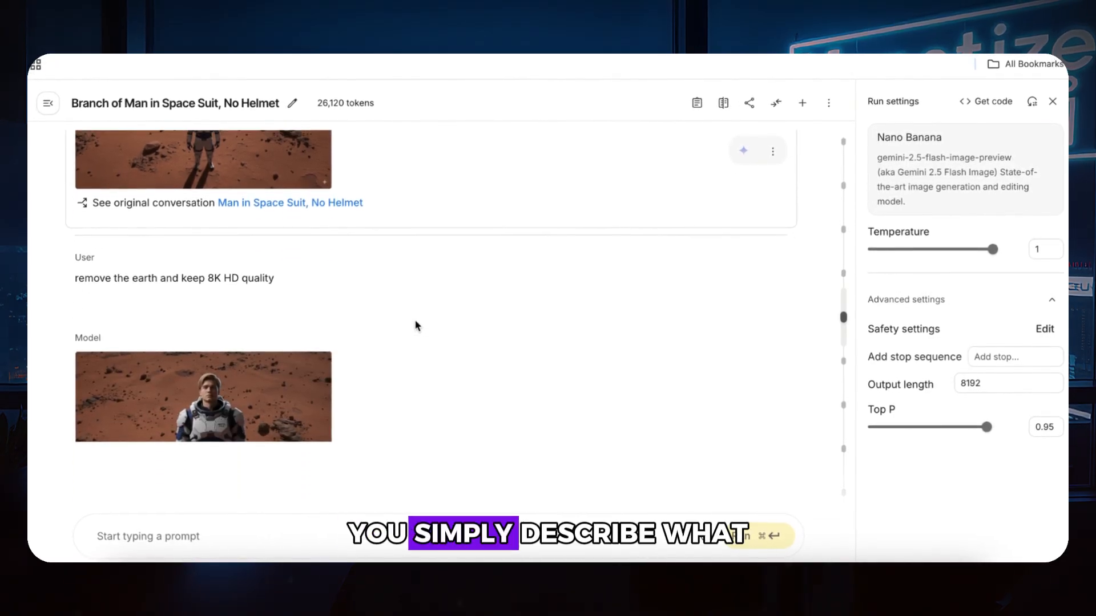
scroll(down, 3)
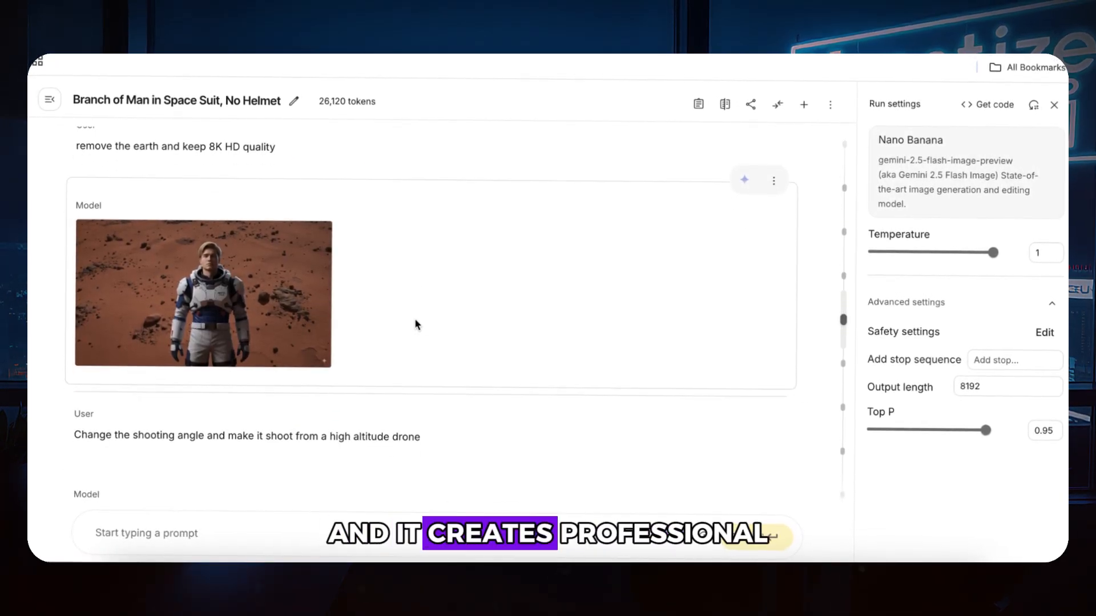
scroll(down, 3)
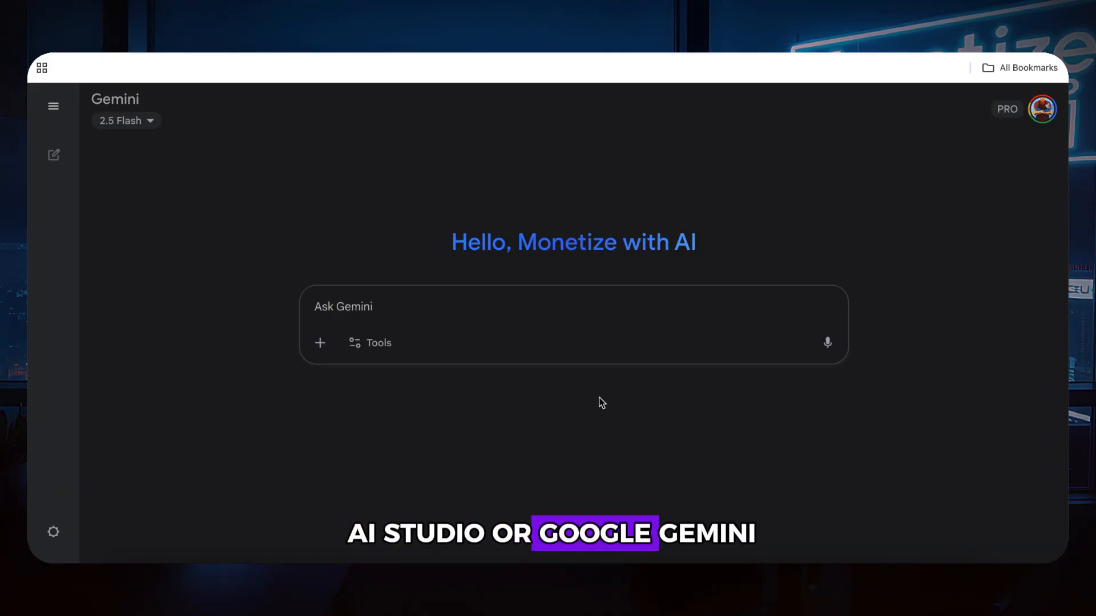
click(125, 121)
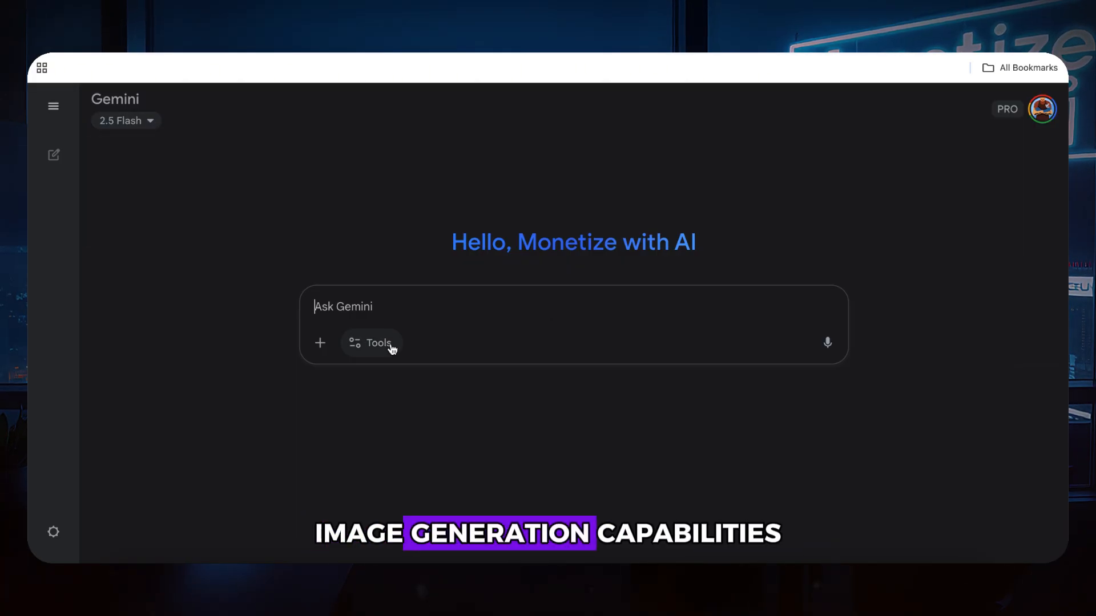
click(370, 342)
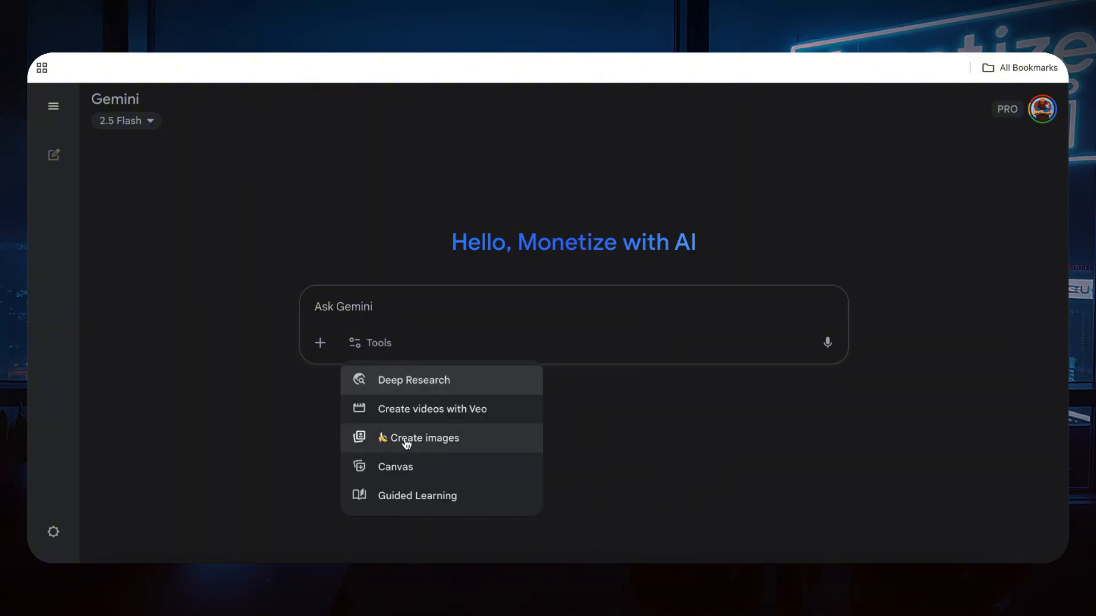
click(420, 437)
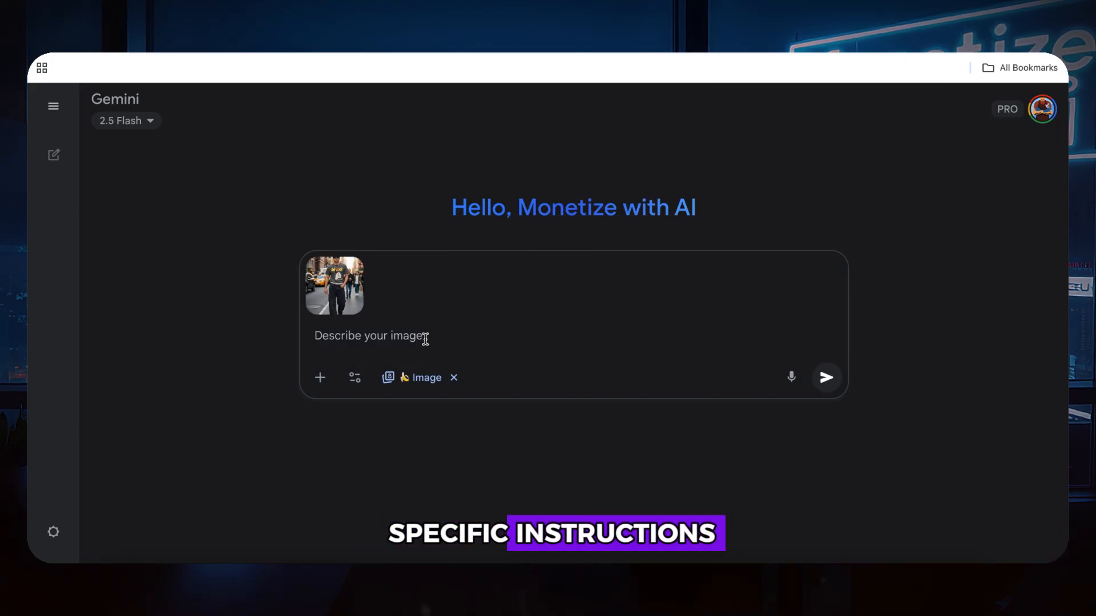
Send the photo with 'turn this person into an elderly version with gray hair and wrinkles.'.
text(turn this person into an elderly version with gray hair and wrinkles.)
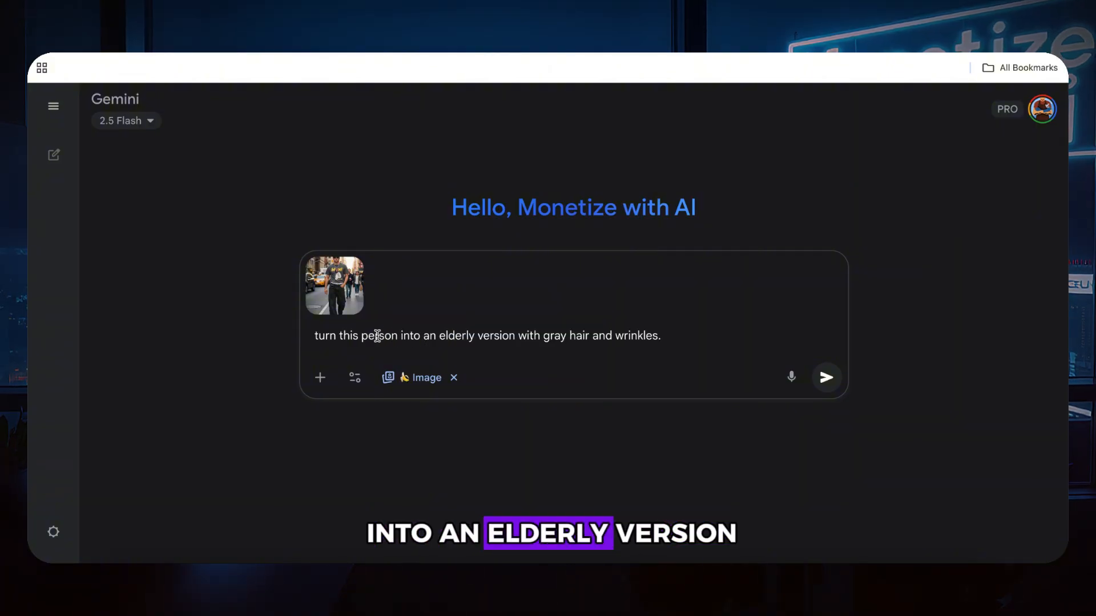
double_click(323, 335)
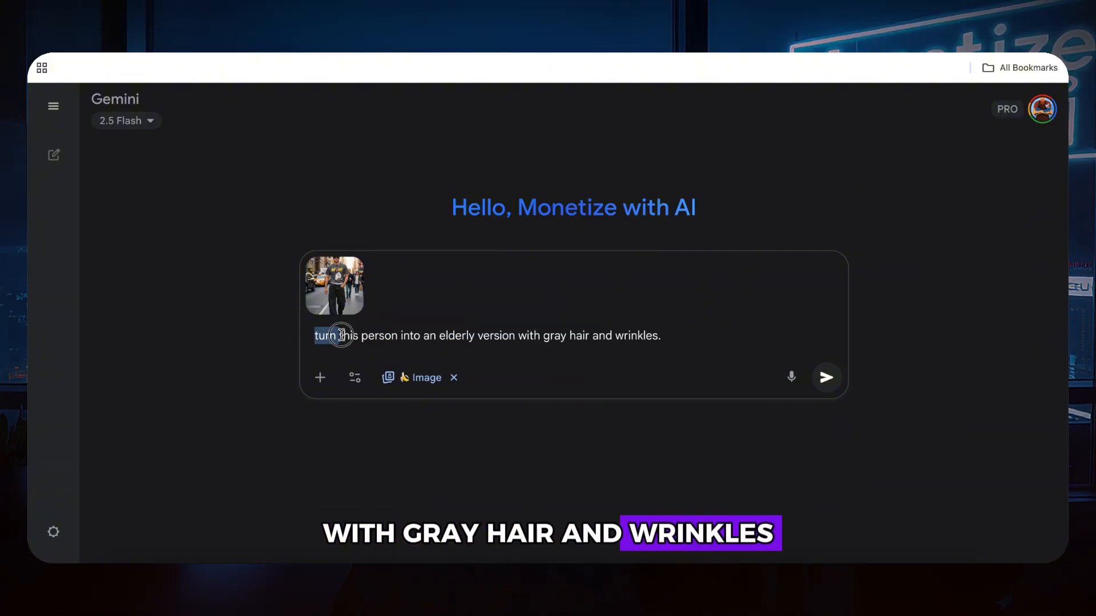
drag(321, 336, 503, 336)
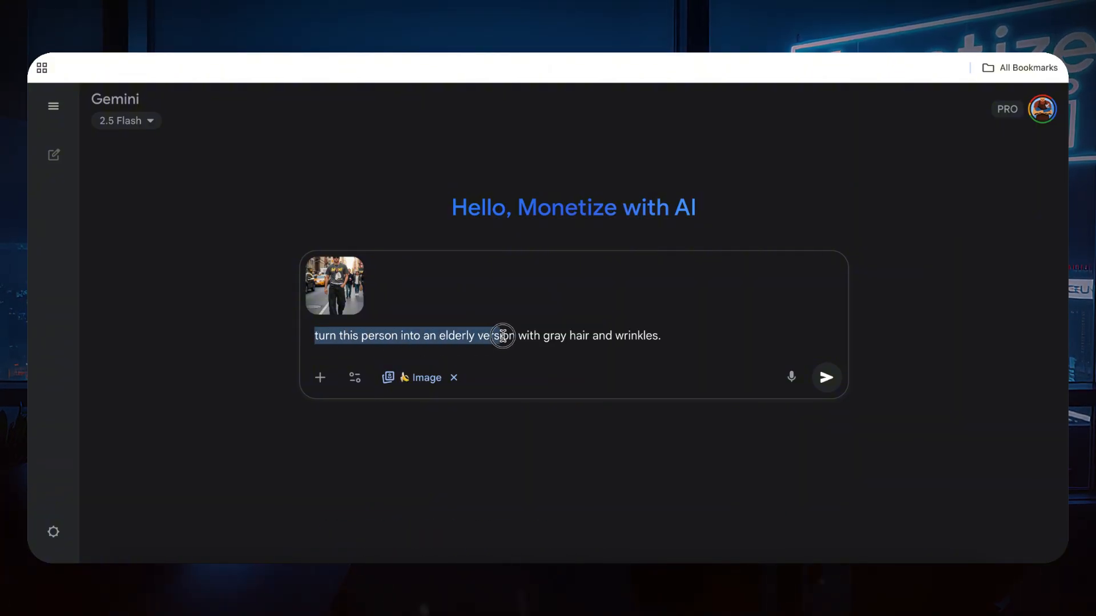
click(826, 378)
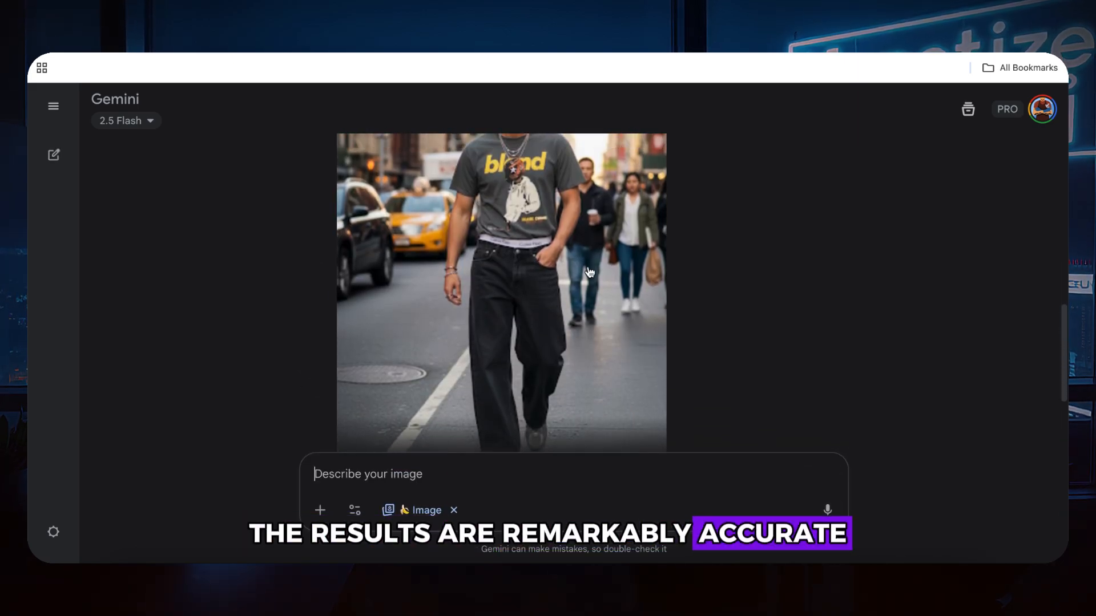
click(501, 292)
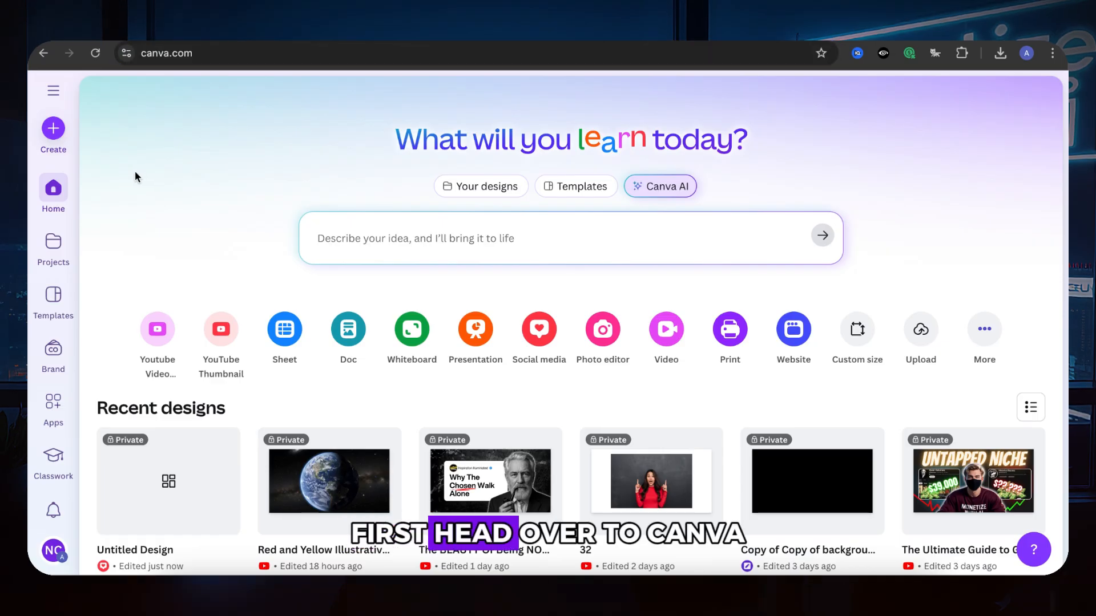
Create a Story design and add the uploaded street photo of the walking man.
click(53, 135)
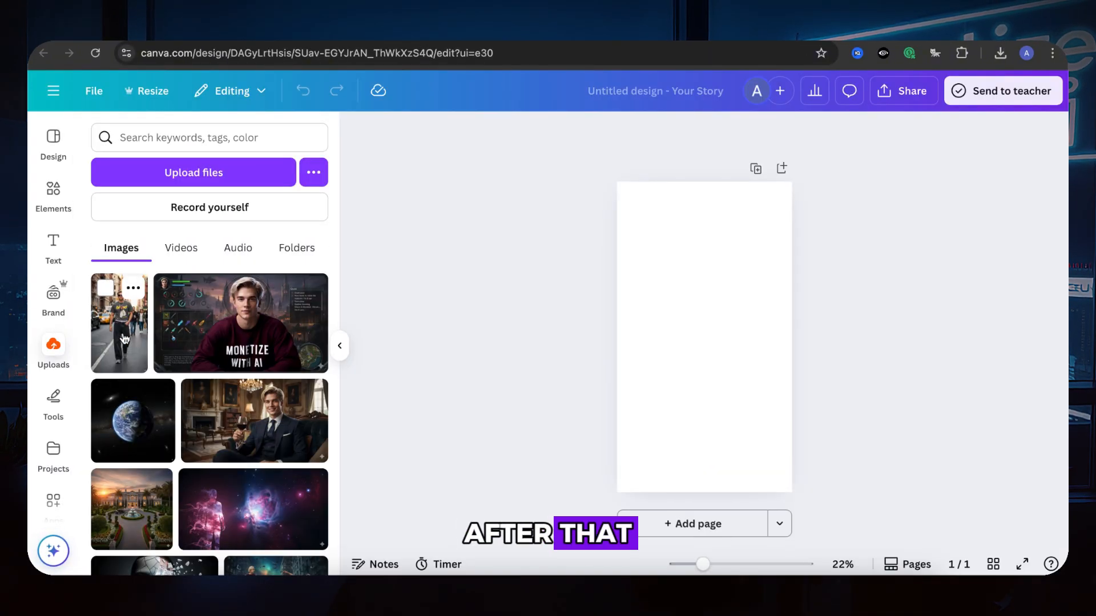
click(119, 323)
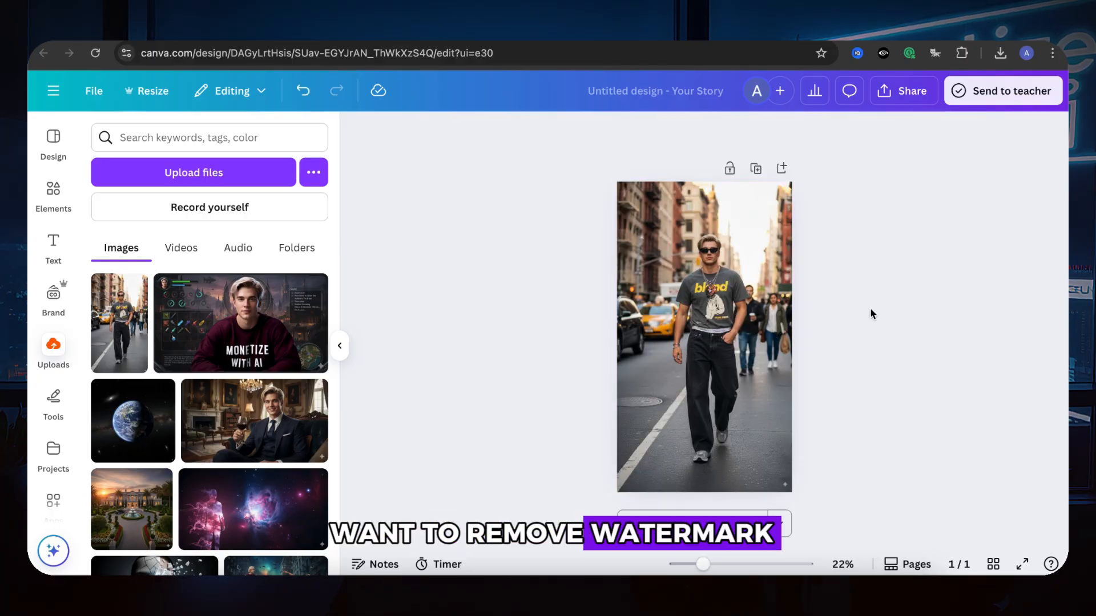
click(704, 336)
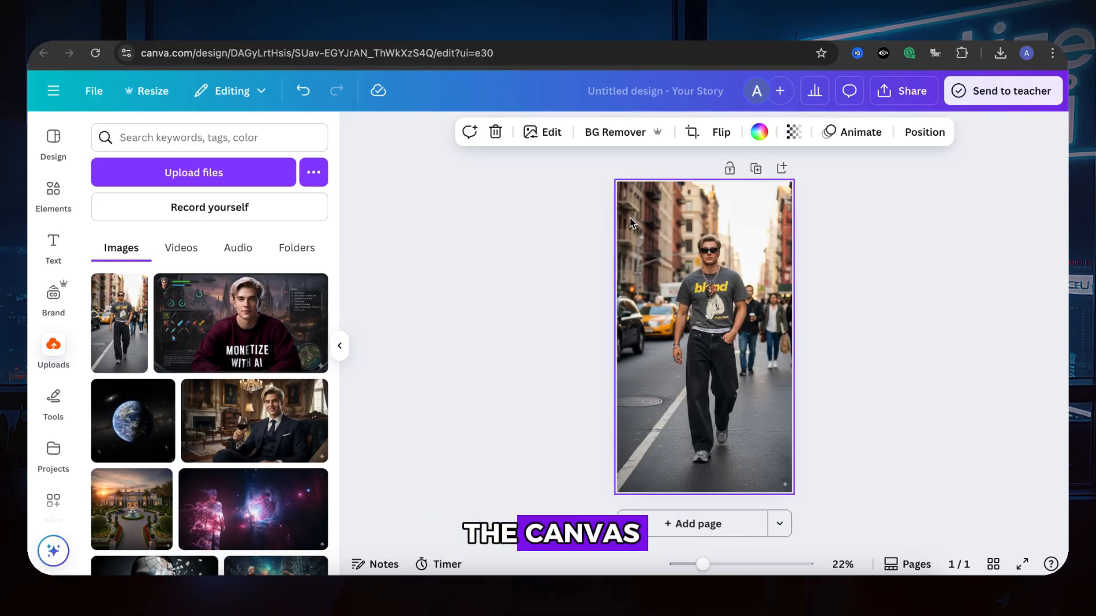
click(551, 132)
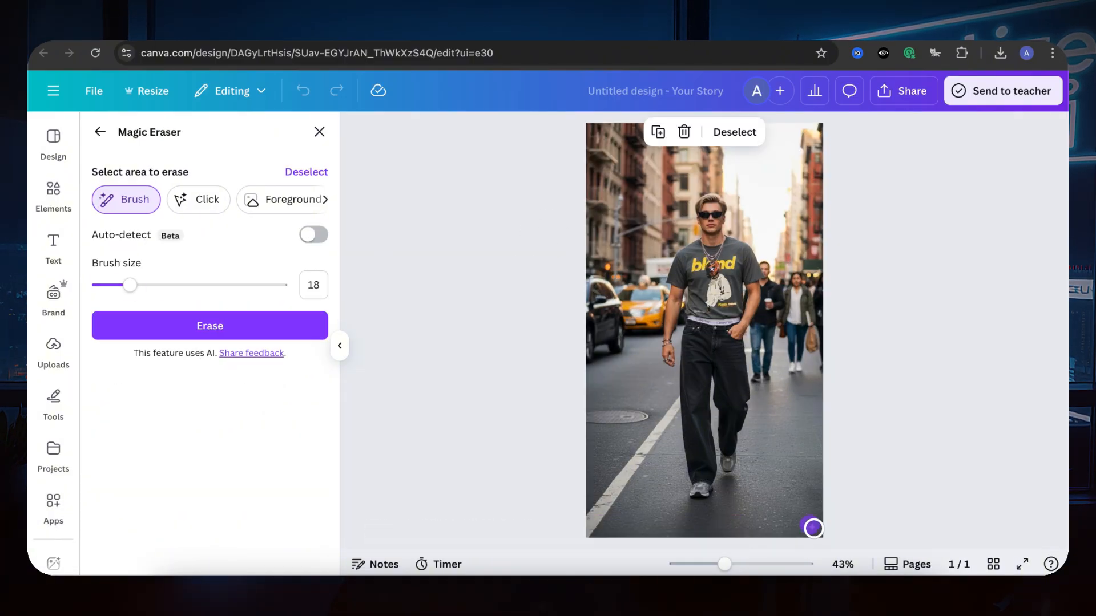
Brush Magic Eraser over the bottom-right watermark, then zoom back out.
click(208, 326)
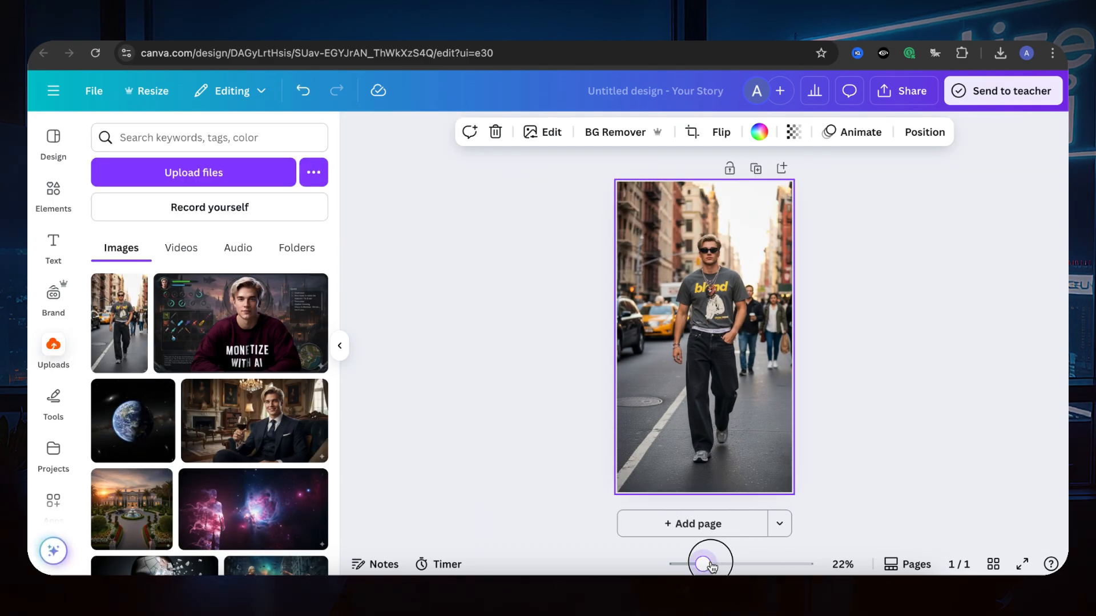
drag(709, 560, 734, 564)
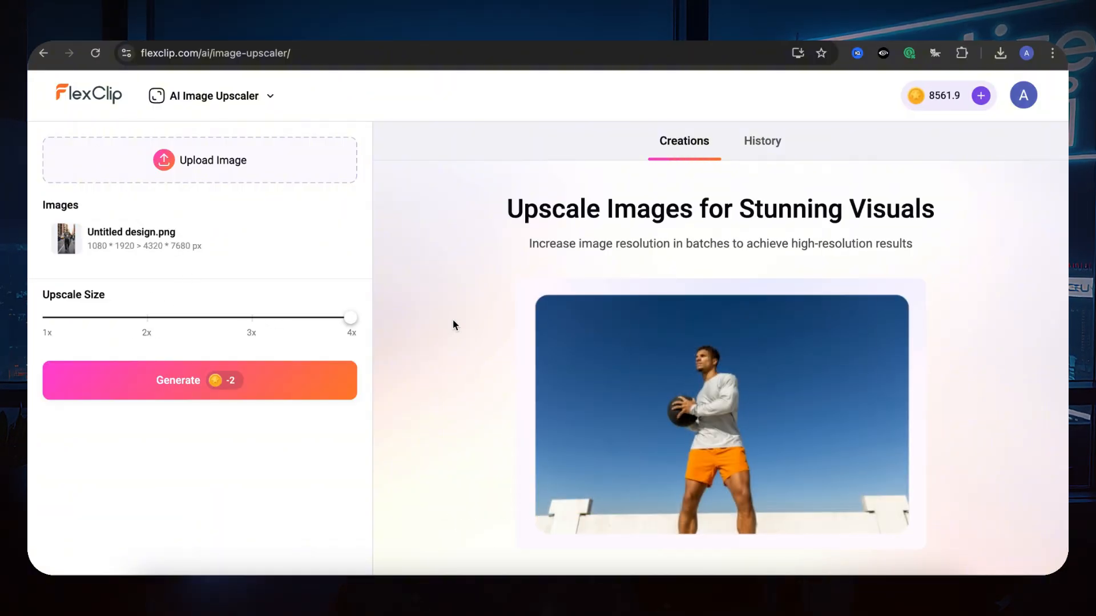
Upscale Untitled design.png 4x and compare the before/after versions.
click(199, 380)
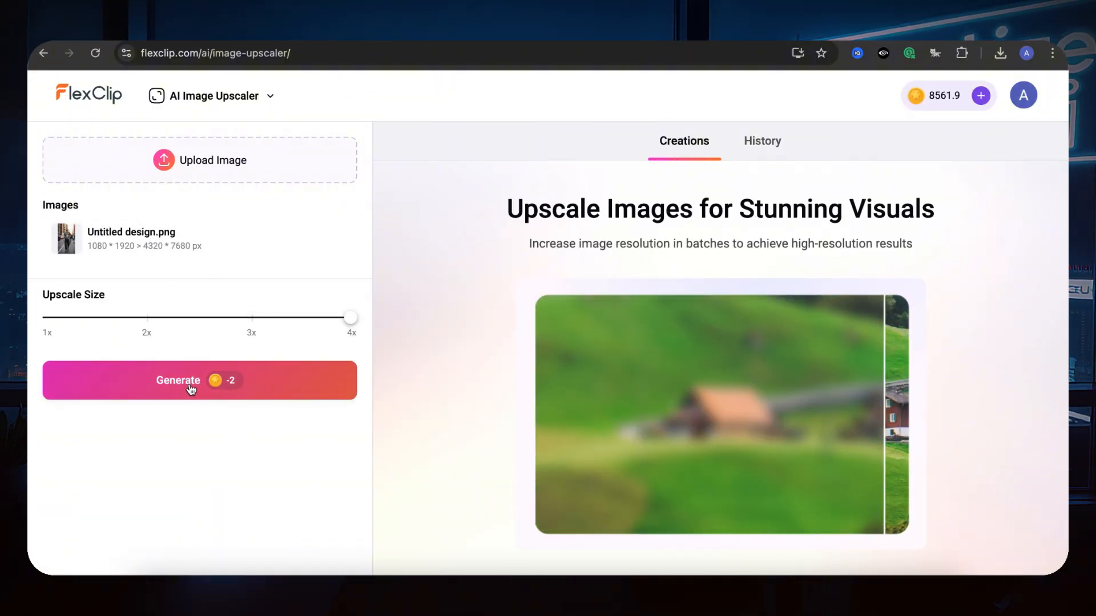
click(200, 380)
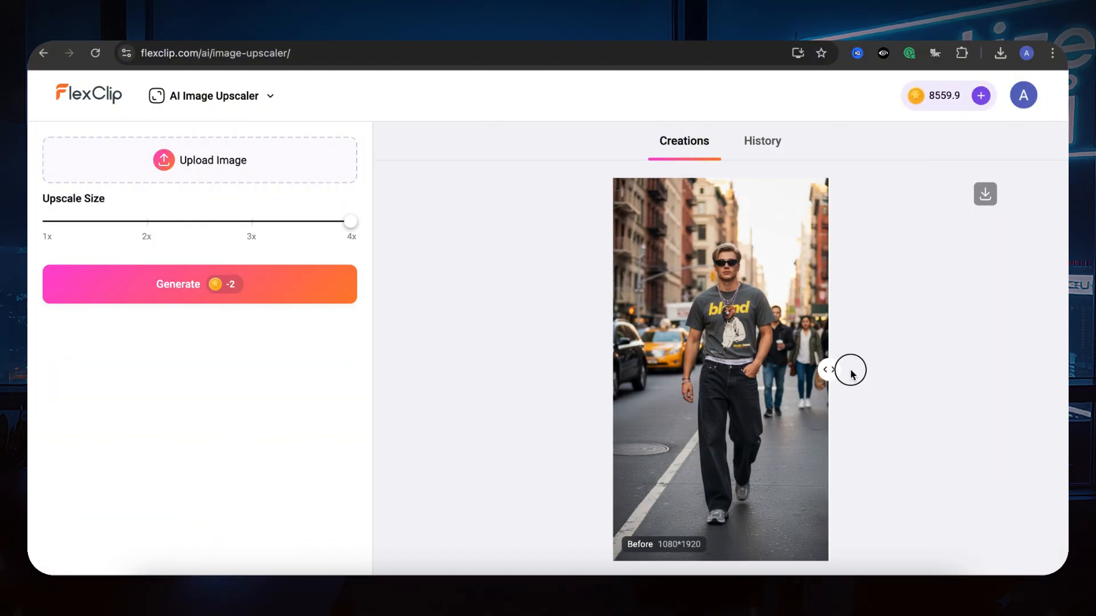
drag(828, 369, 614, 369)
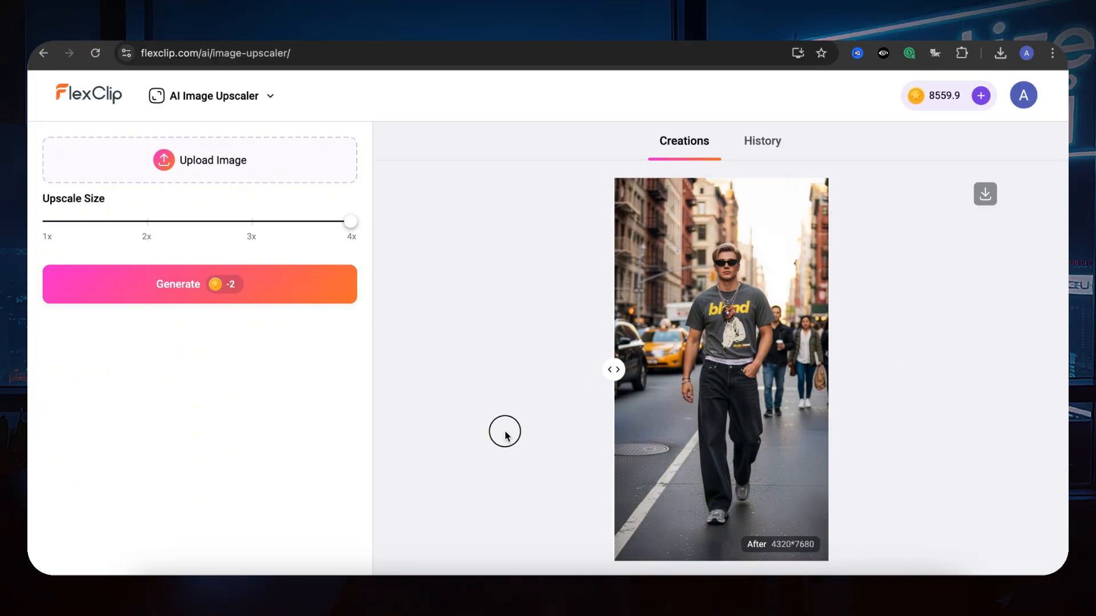
mouse_move(520, 385)
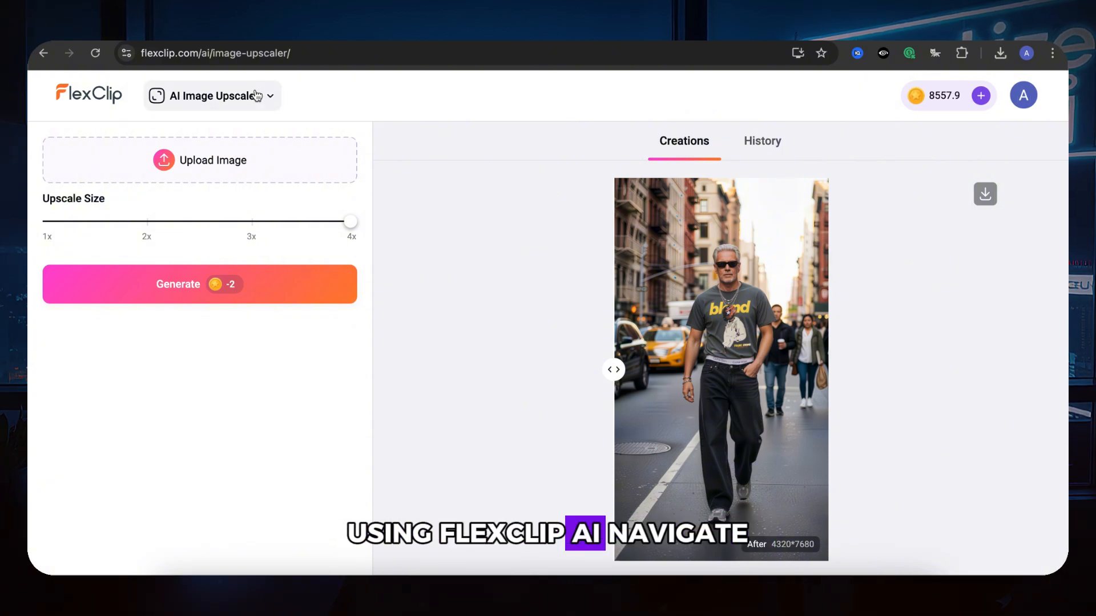
Switch to the AI Video Generator and enable the end frame option.
click(212, 95)
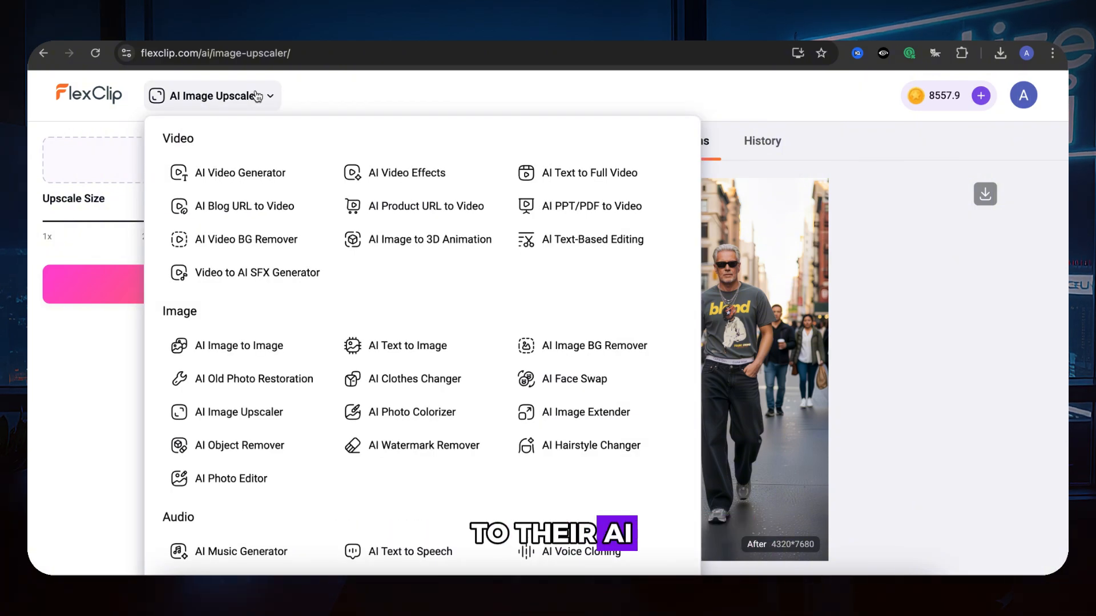
mouse_move(240, 173)
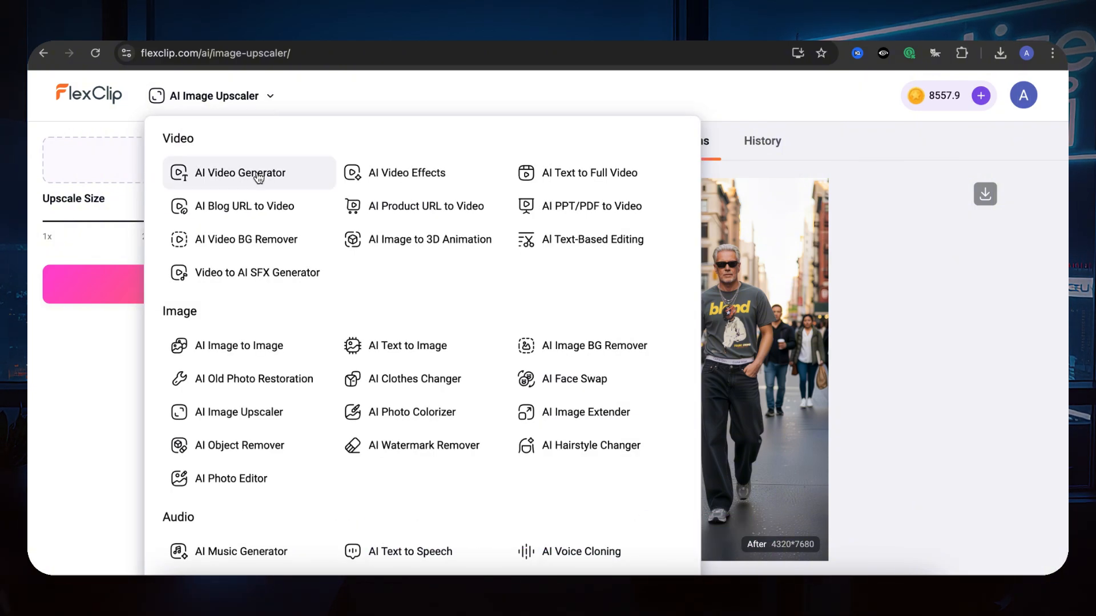
click(239, 172)
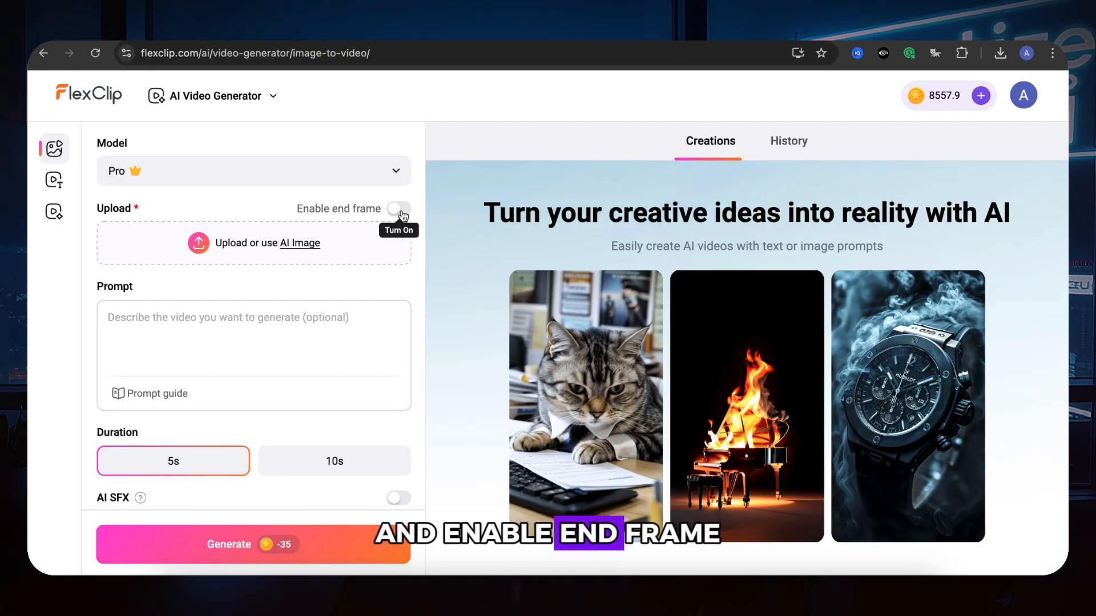
click(398, 209)
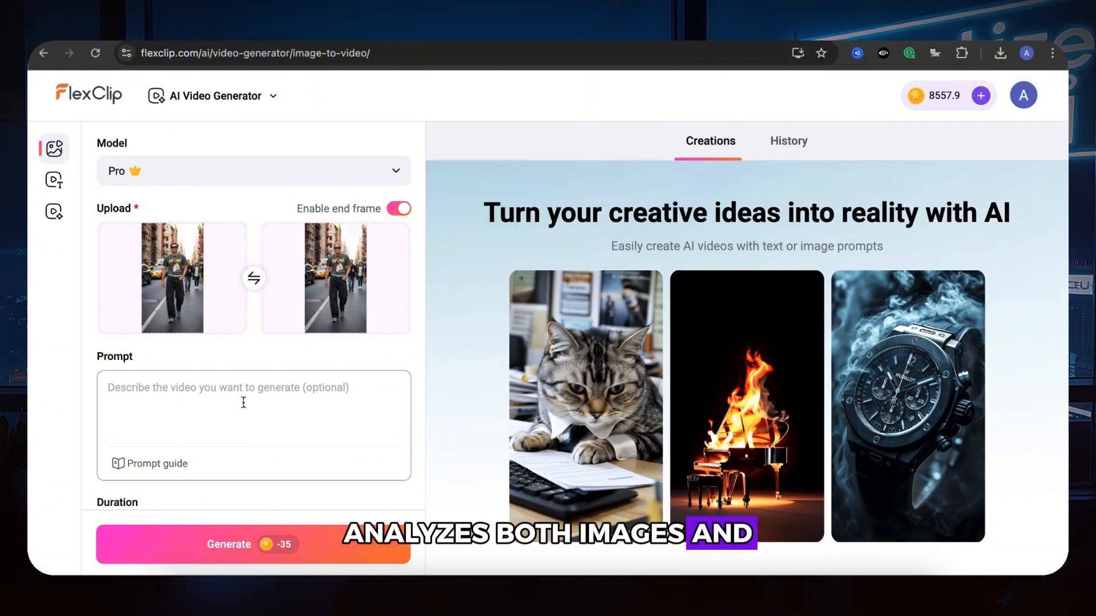
Enter the prompt 'Transformation (to end frame): The man is now older, with silver hair…'.
text(Transformation (to end frame): The man is now older, with silver hair and aged features, but still in the same outfit and stride, embodying the passage of time in a natural, seamless way.)
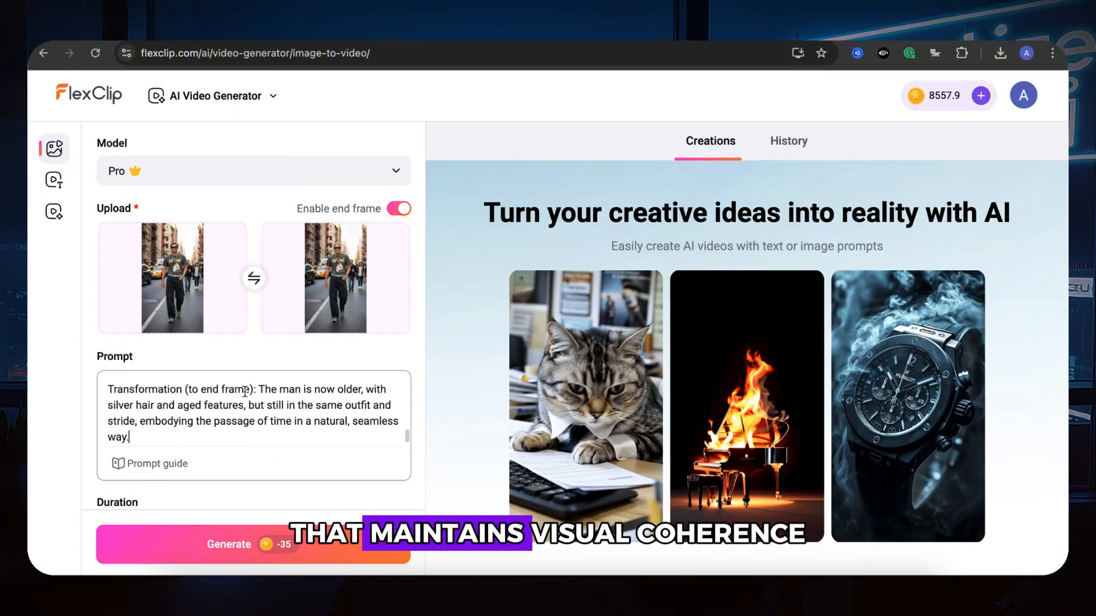
scroll(down, 3)
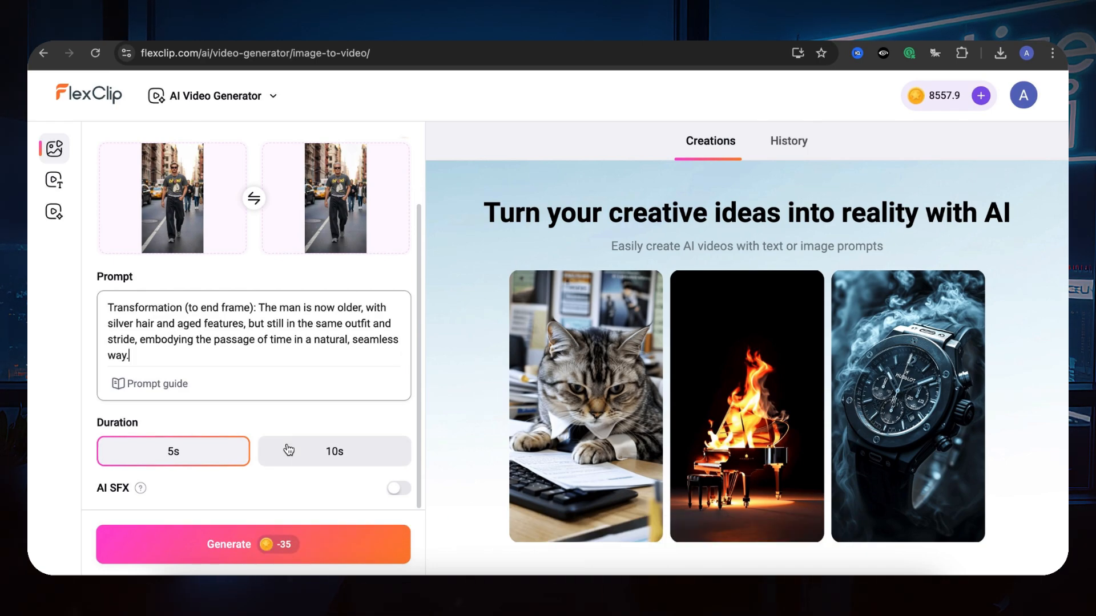
Generate a 10-second video with AI sound effects turned on.
click(334, 450)
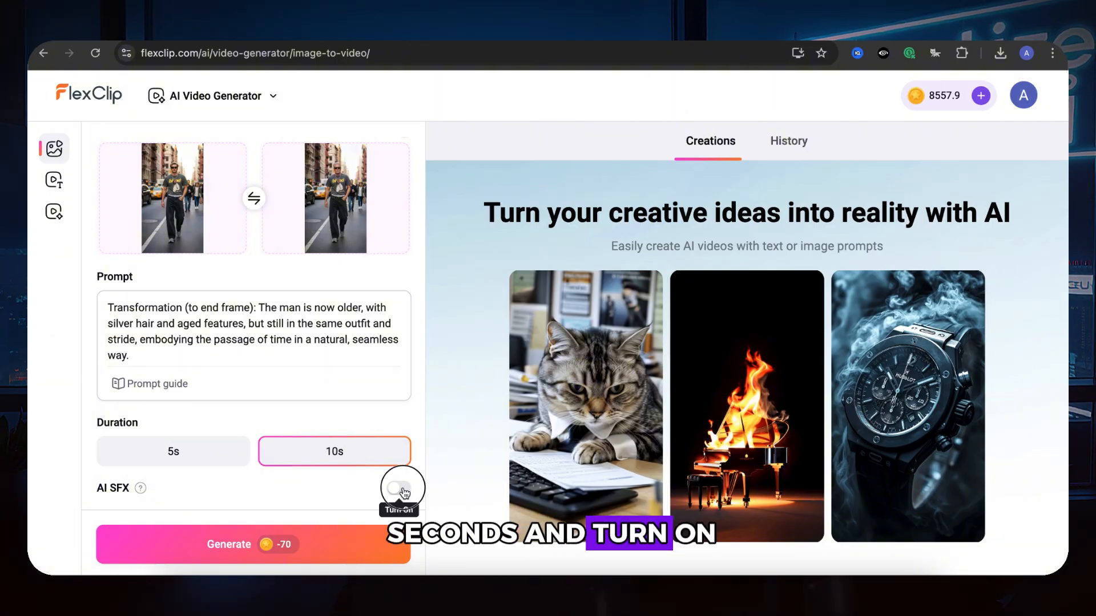
click(398, 488)
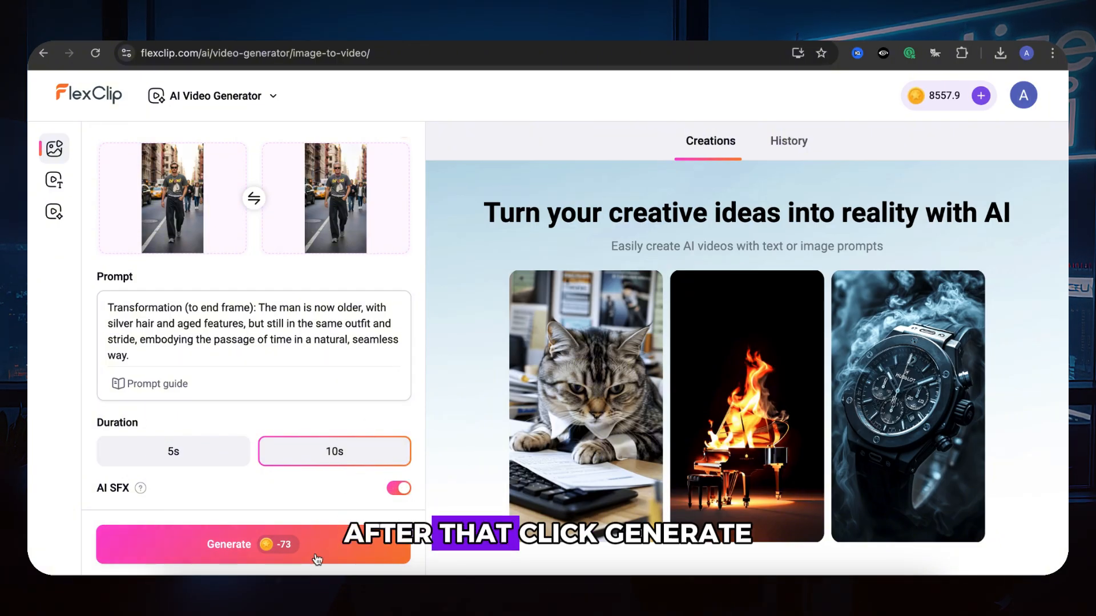
click(253, 544)
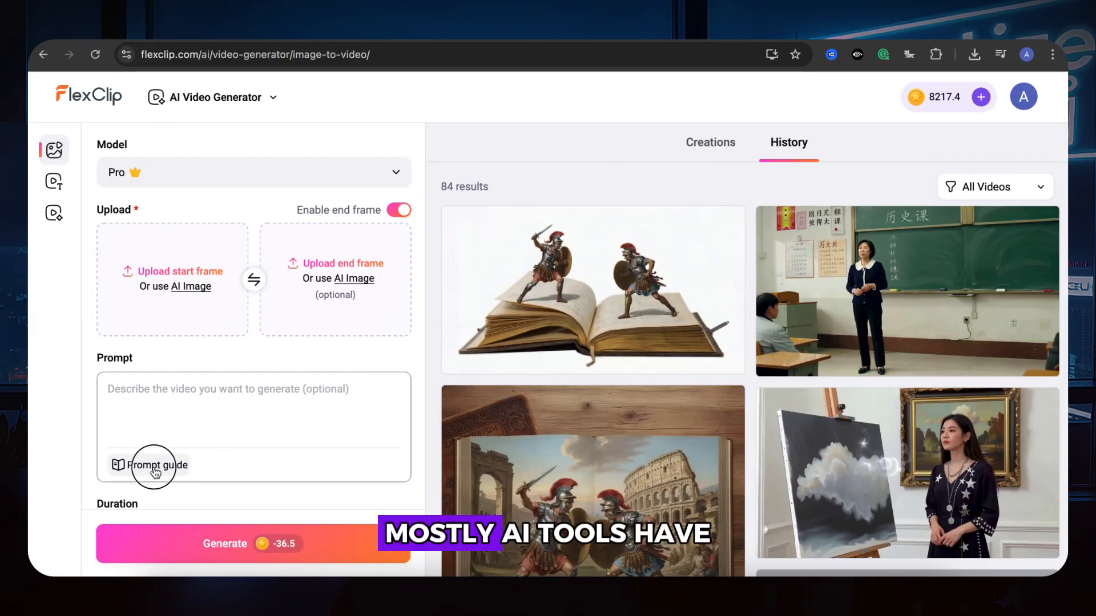
Open the Prompt guide help article and scroll through it.
click(148, 465)
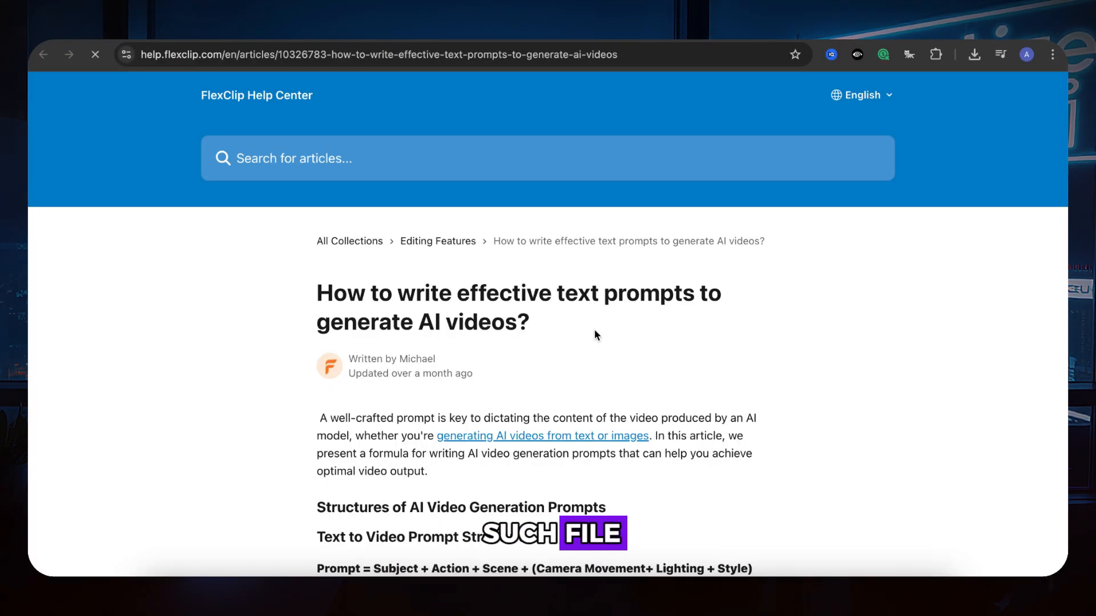
scroll(down, 3)
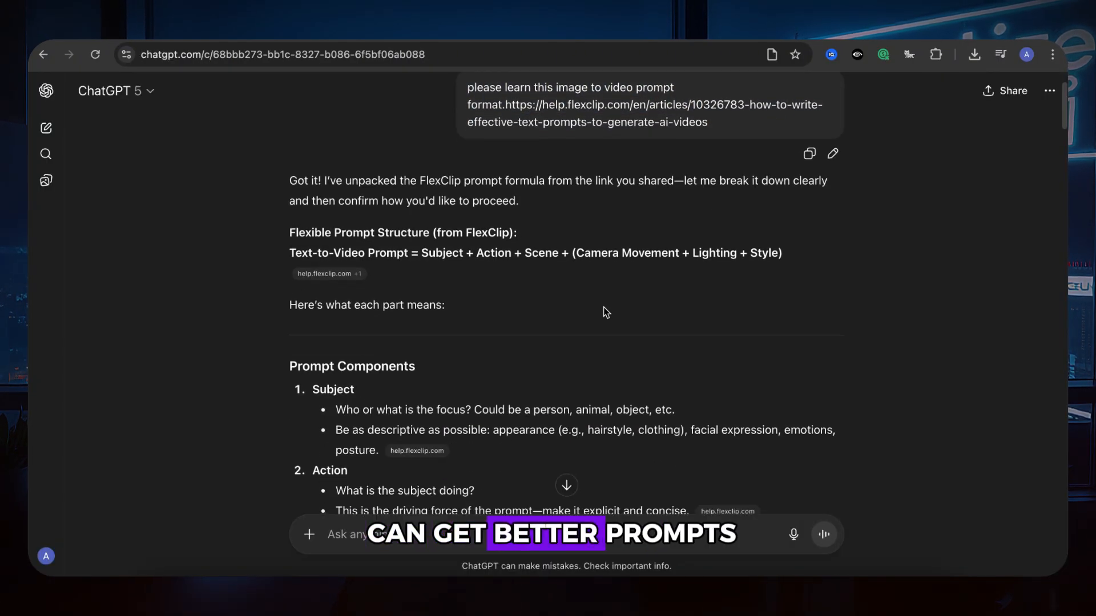
scroll(down, 3)
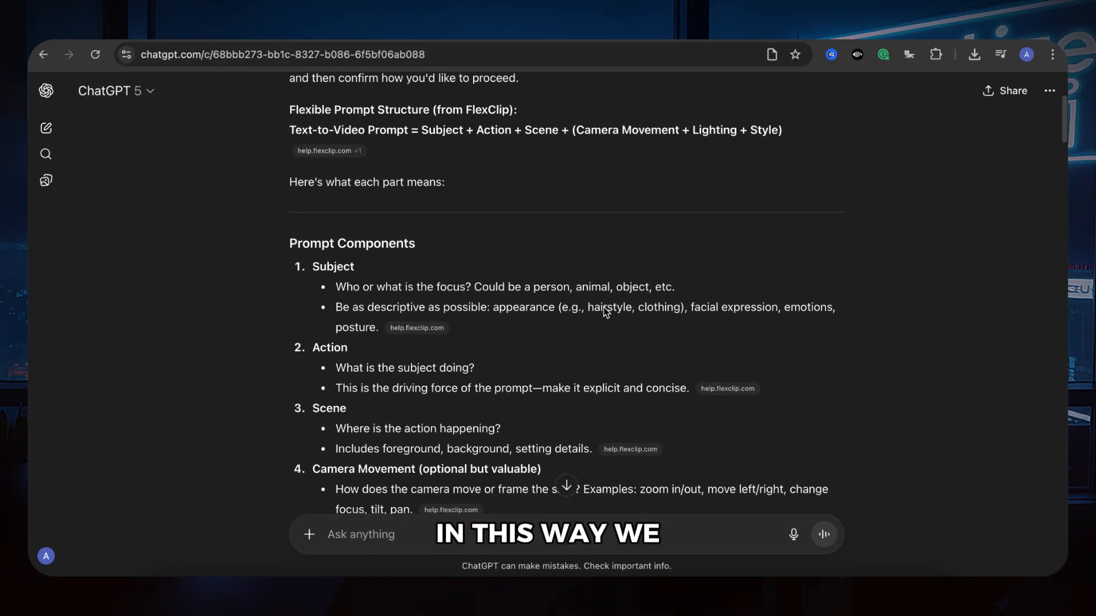
scroll(down, 3)
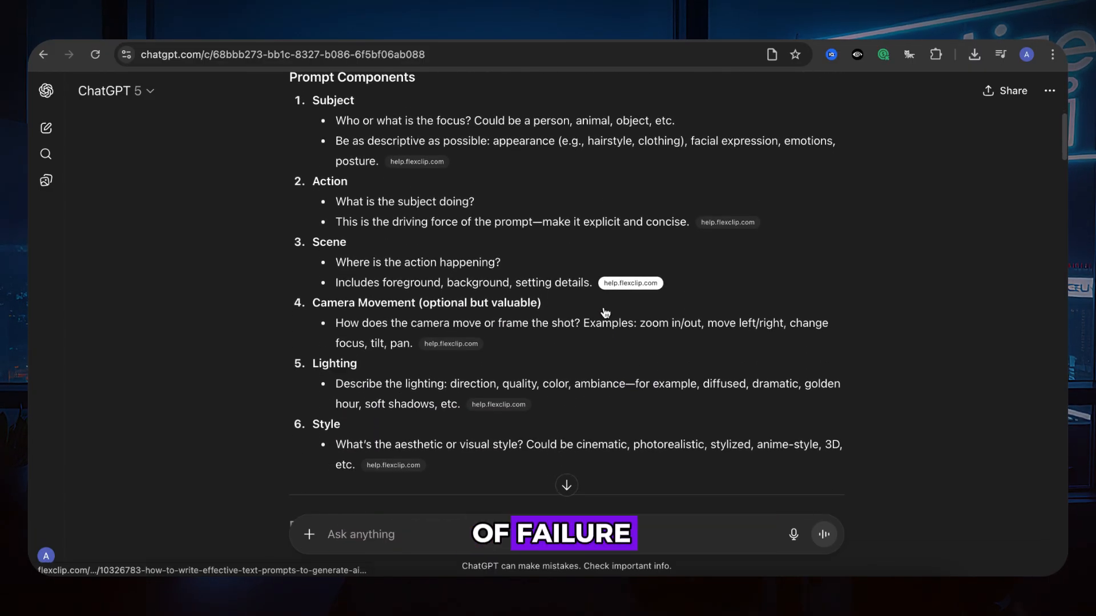
scroll(down, 3)
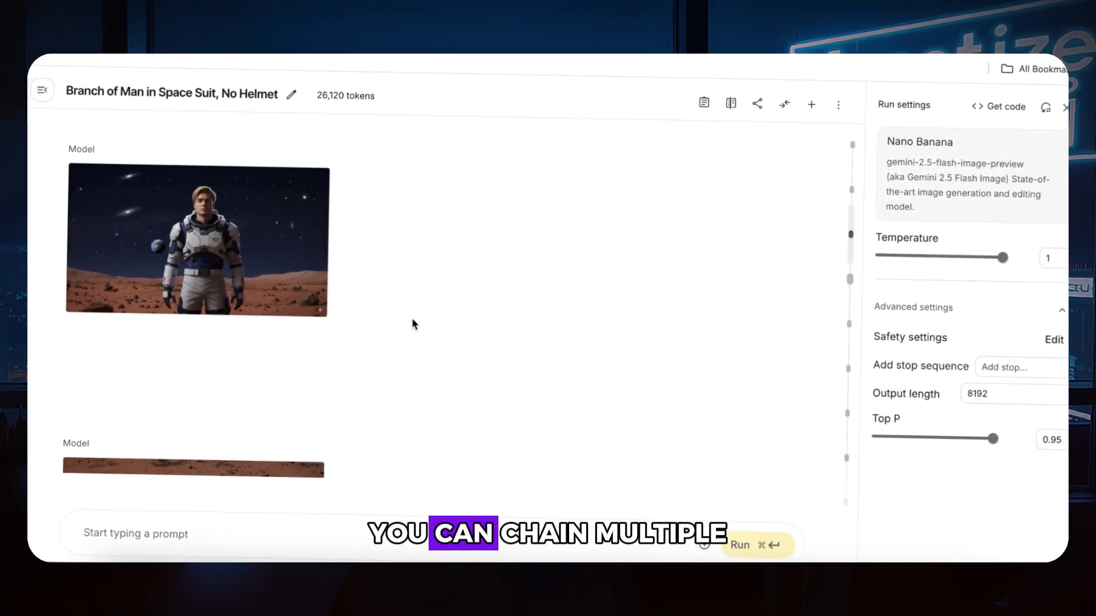
scroll(down, 3)
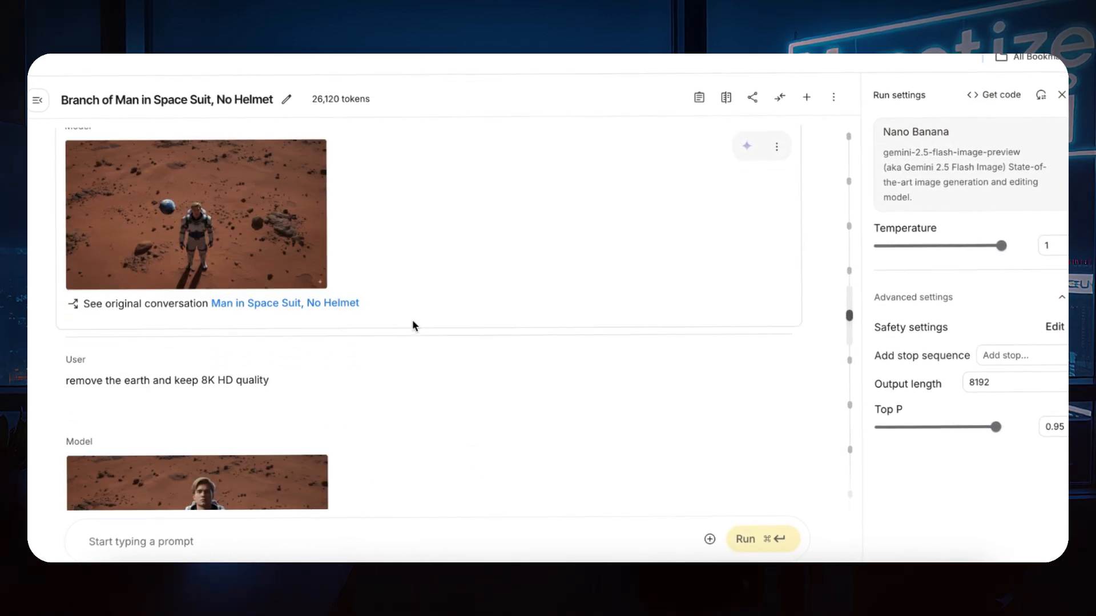
scroll(down, 3)
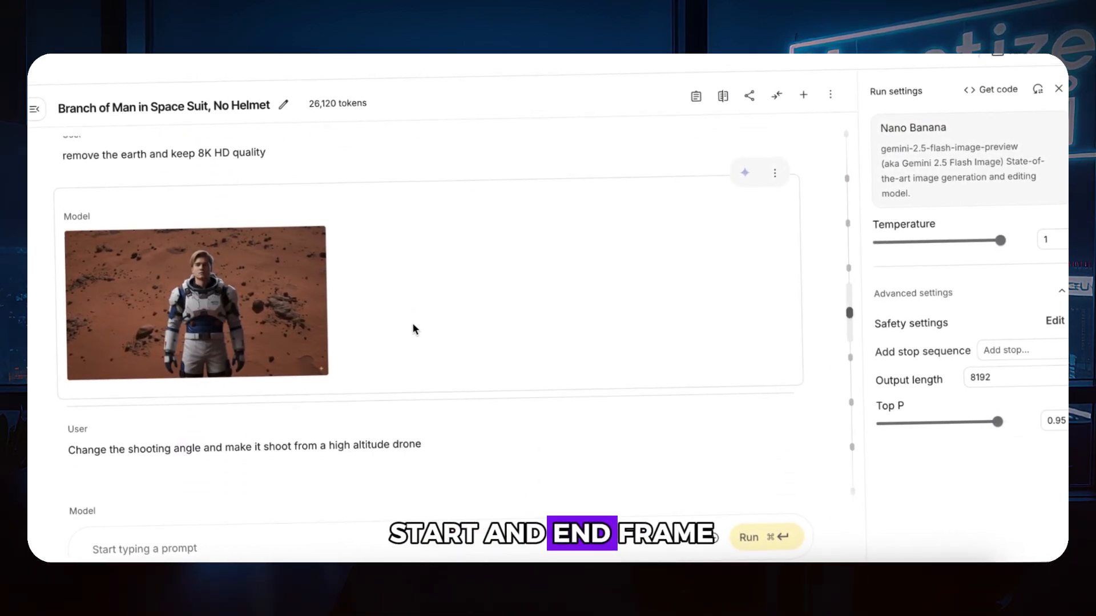
scroll(down, 3)
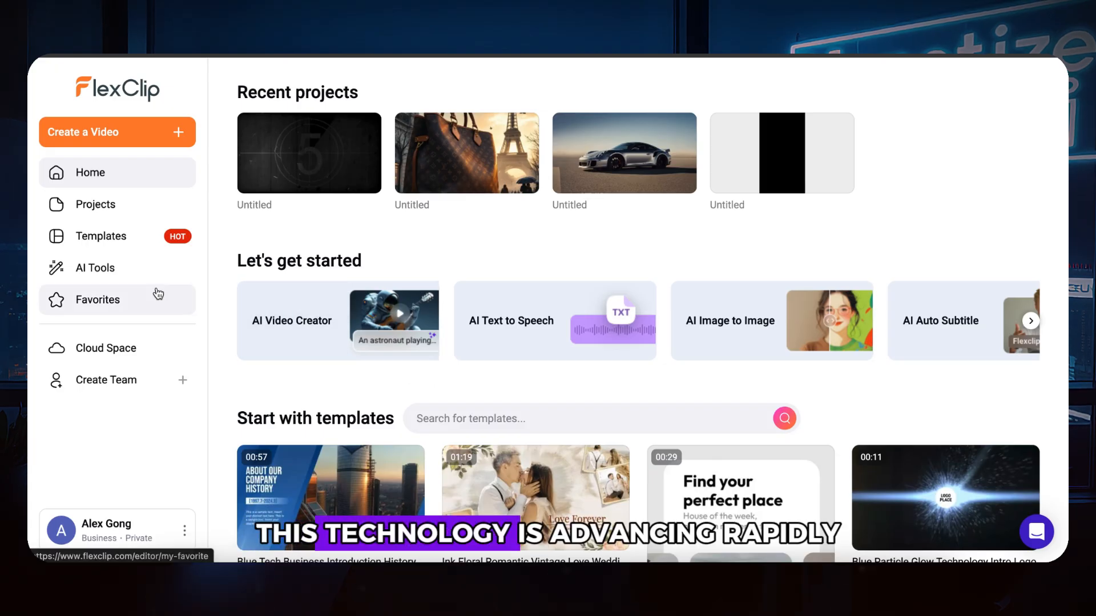
Open the AI Video Generator from AI Tools and scroll its video model list.
click(94, 268)
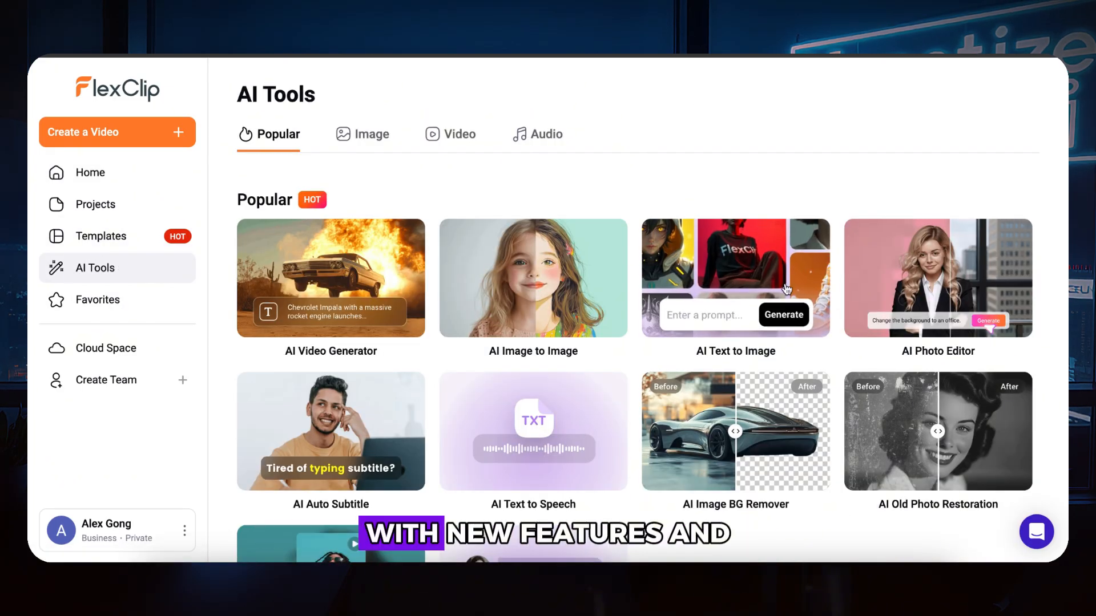
scroll(down, 3)
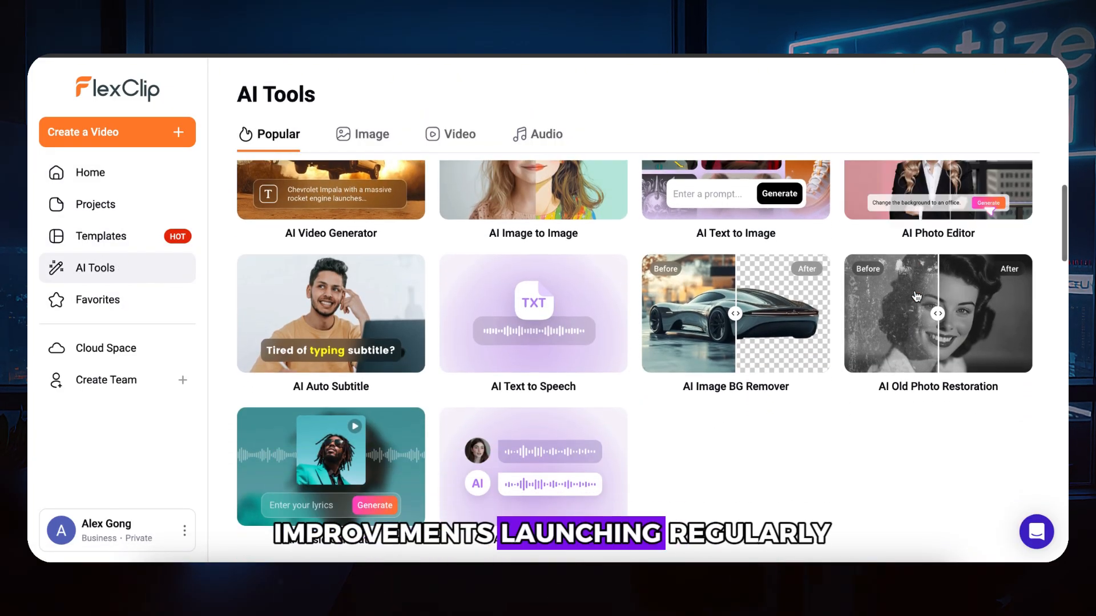
click(331, 196)
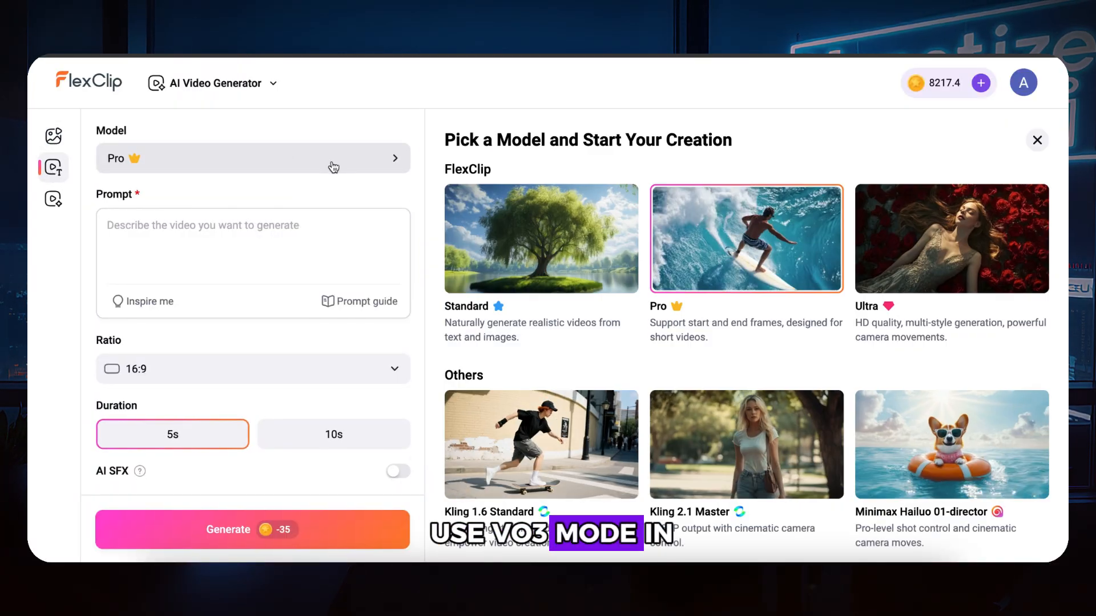
scroll(down, 3)
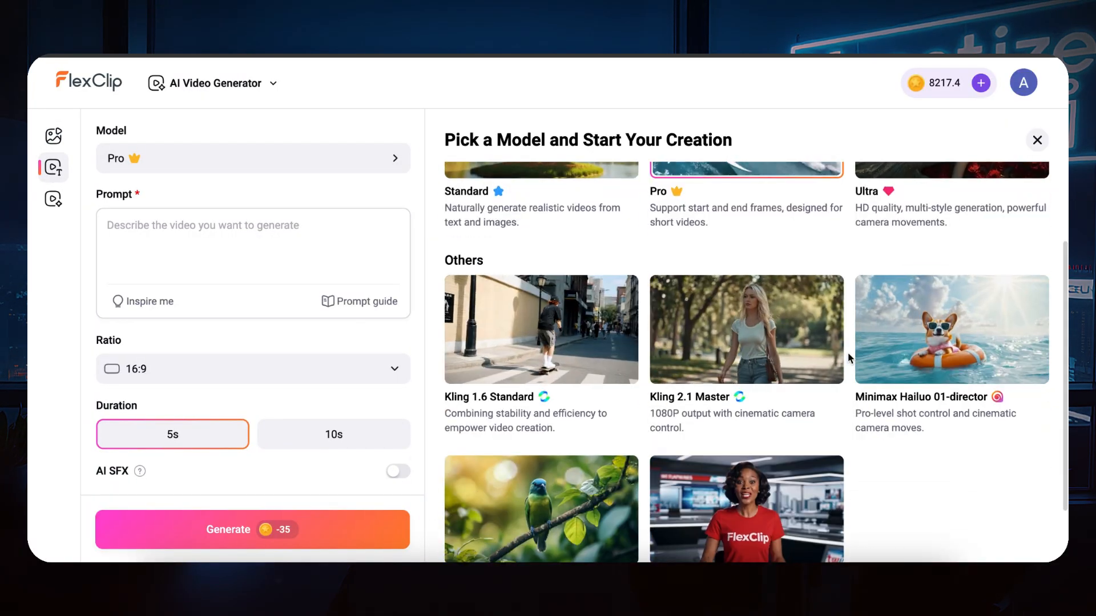